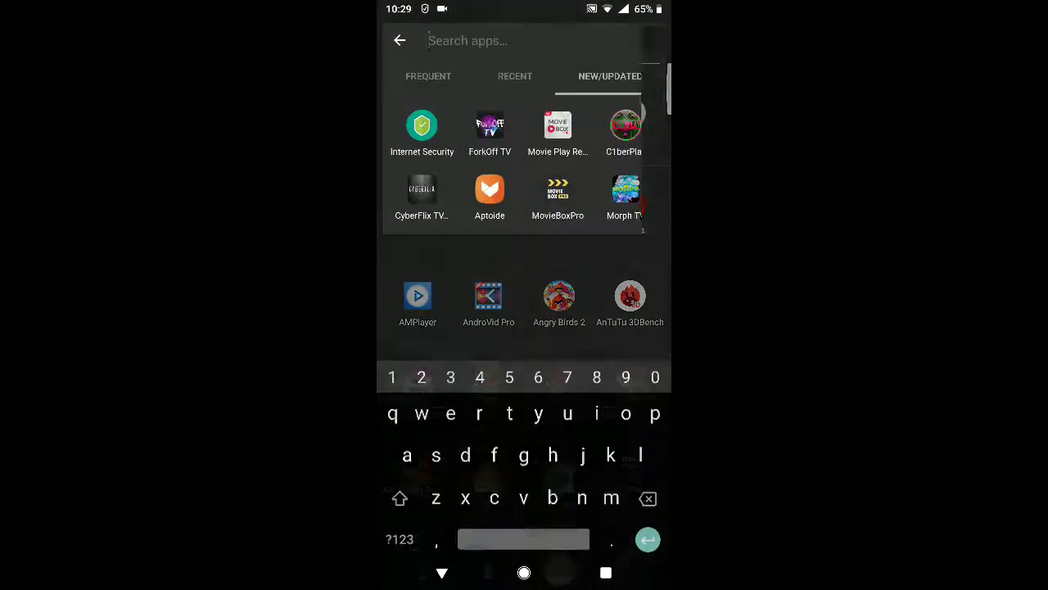
# - Search the app drawer for "set" and launch the Settings app
pyautogui.write('set')
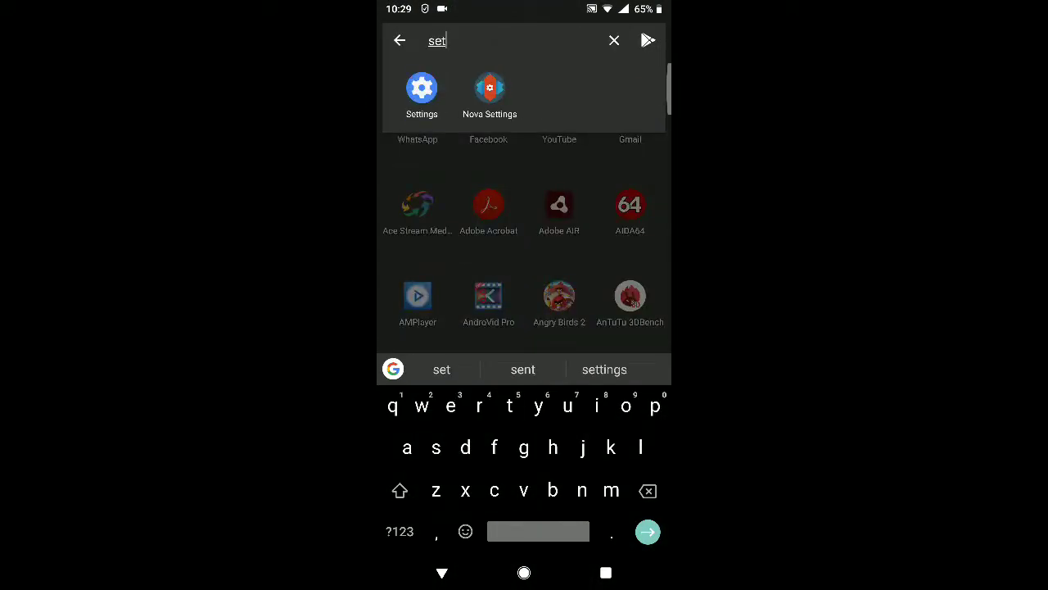
pyautogui.click(421, 87)
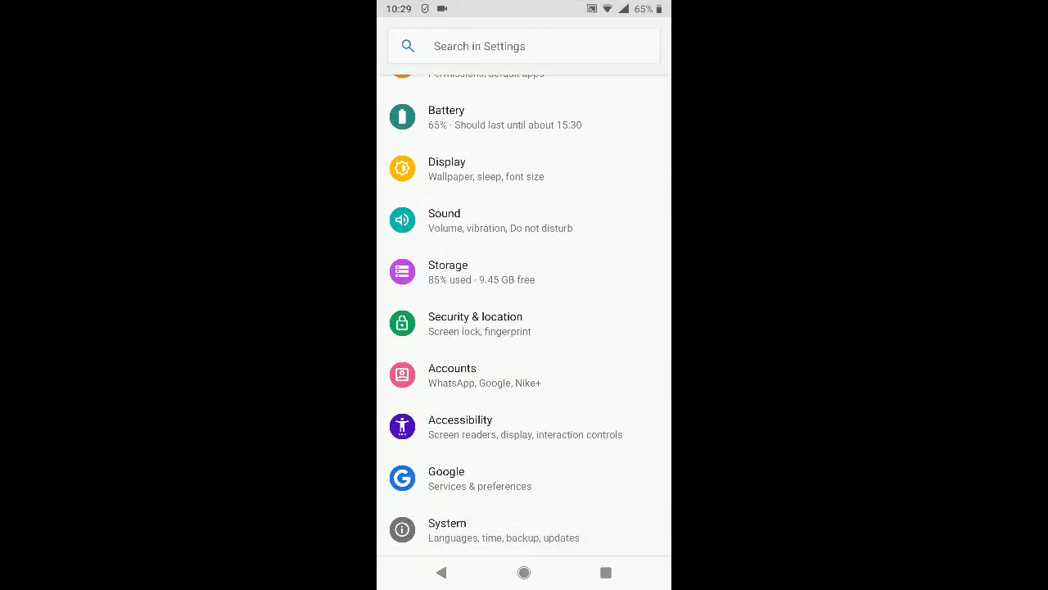
# - Enable the System > Gestures > Swipe up on Home button toggle
pyautogui.click(447, 530)
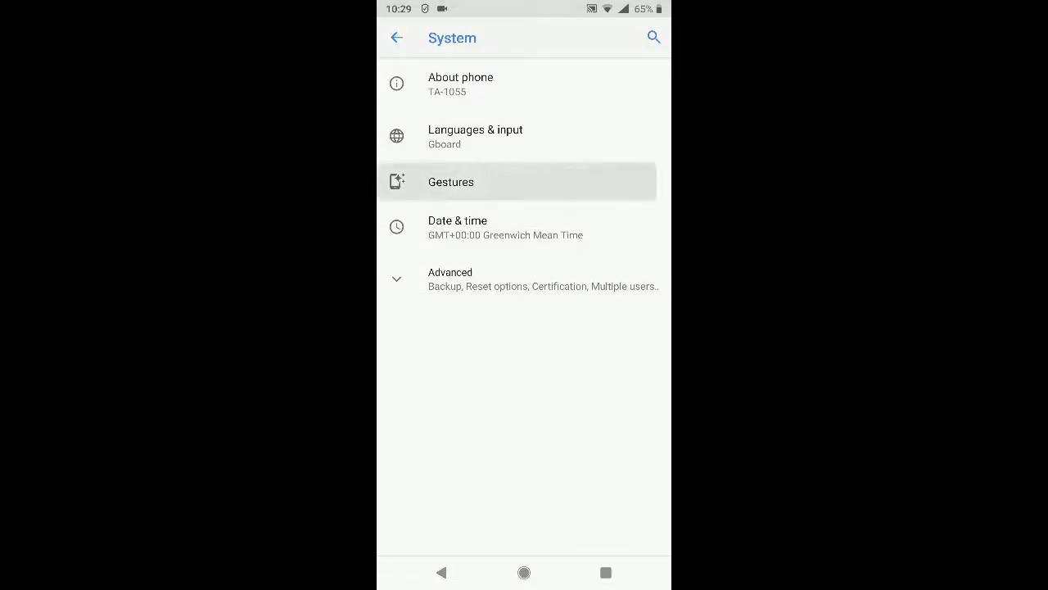
pyautogui.click(452, 181)
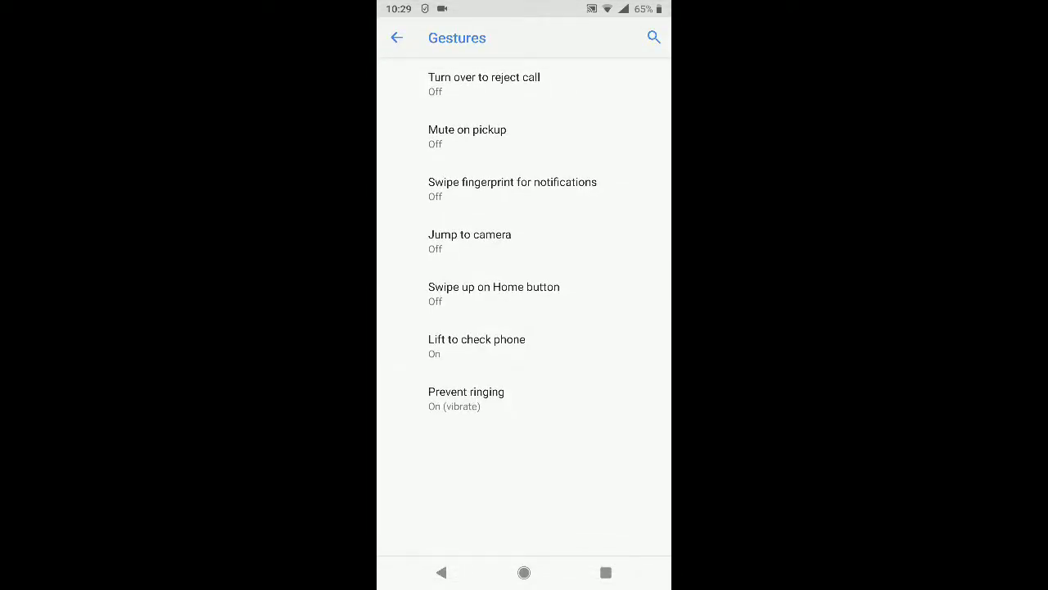
pyautogui.click(494, 293)
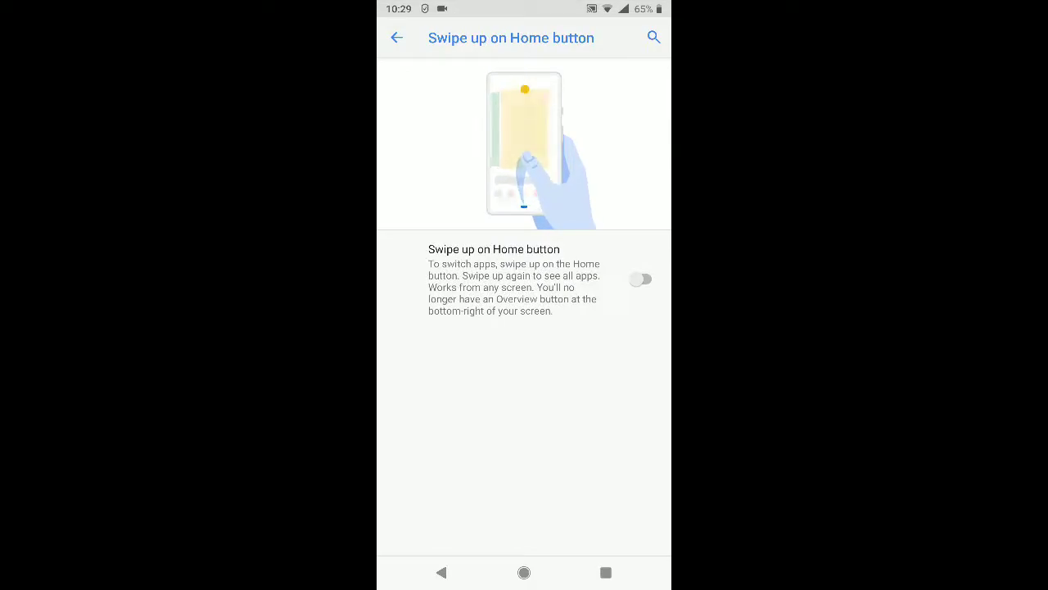
pyautogui.click(641, 278)
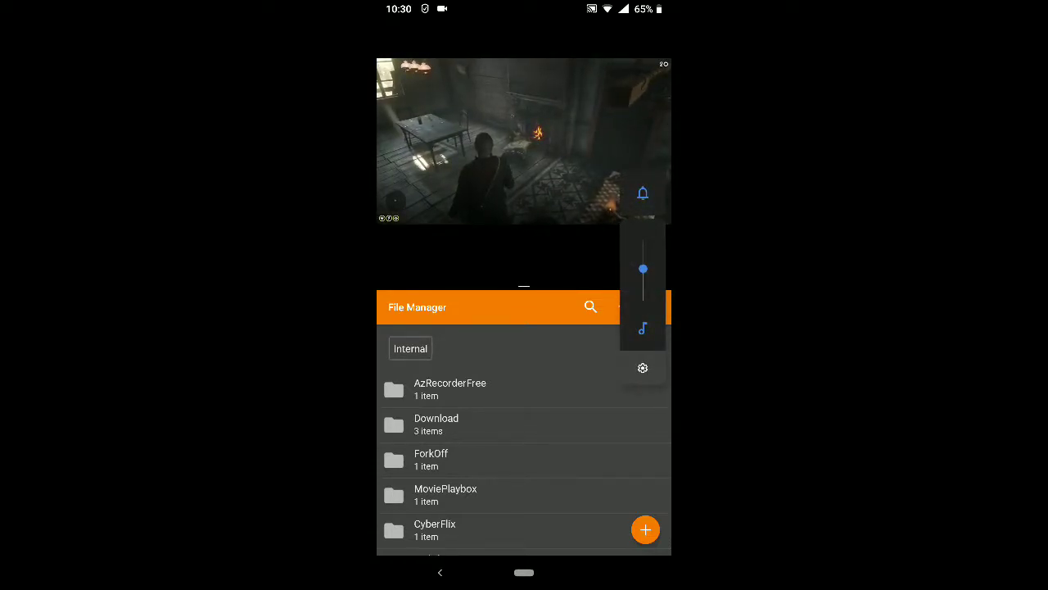
# - Raise the media volume and open the Internal/SD Card/Root storage picker
pyautogui.moveTo(643, 269); pyautogui.dragTo(643, 240)
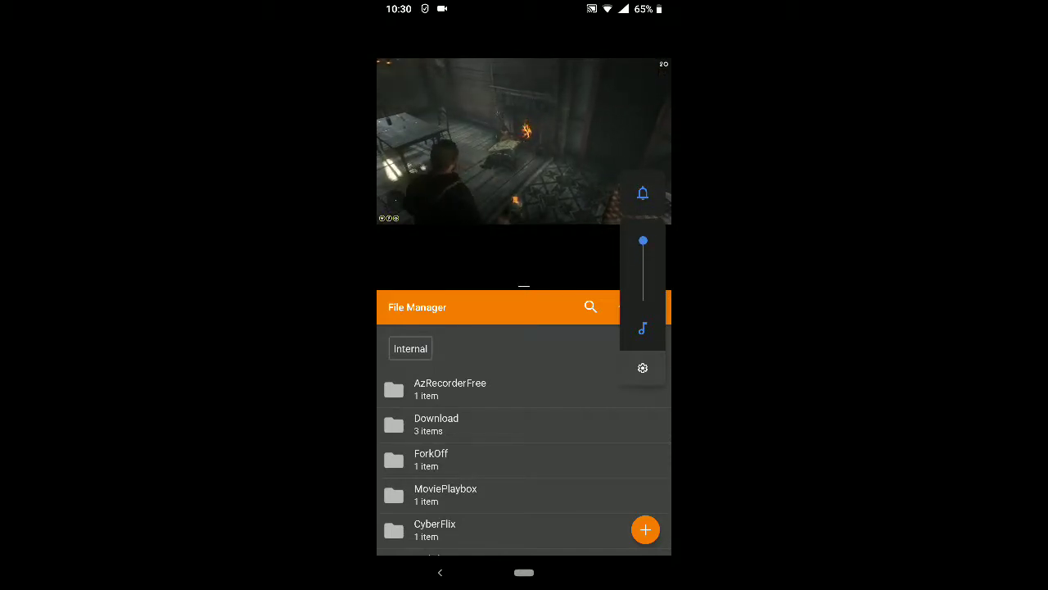
pyautogui.click(411, 348)
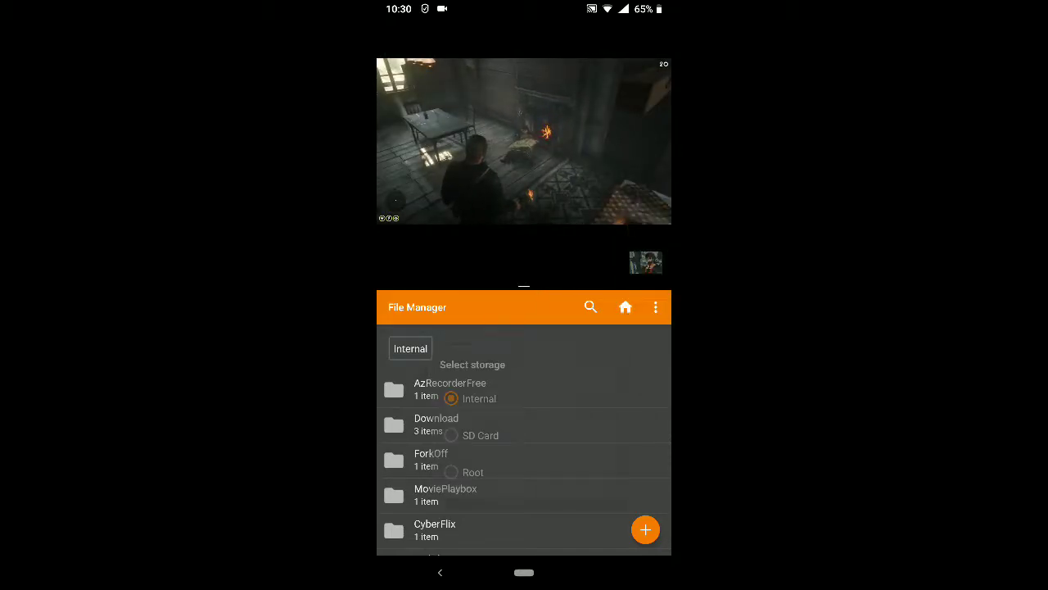